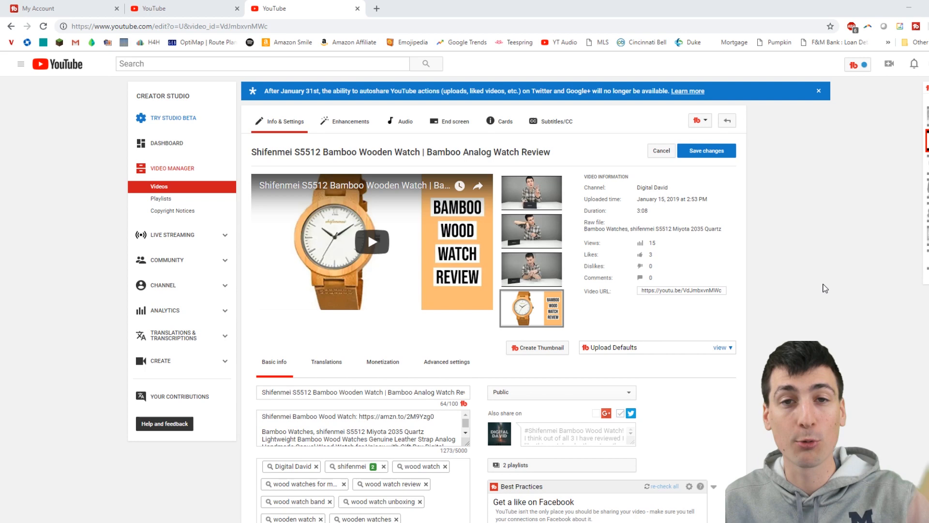
- Scroll down the video edit page to reach the tag list and TubeBuddy tag tools
{"action": "scroll", "scroll_direction": "down", "scroll_amount": 3}
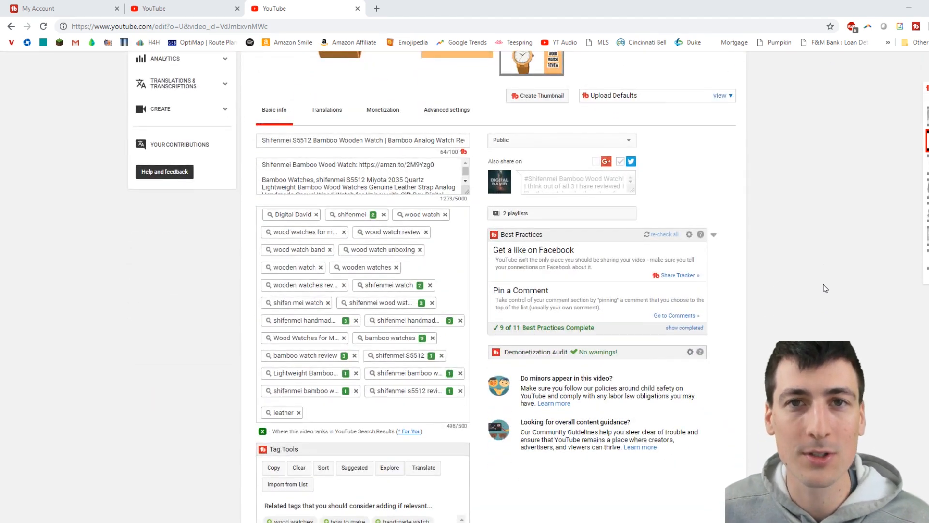
{"action": "scroll", "scroll_direction": "down", "scroll_amount": 3}
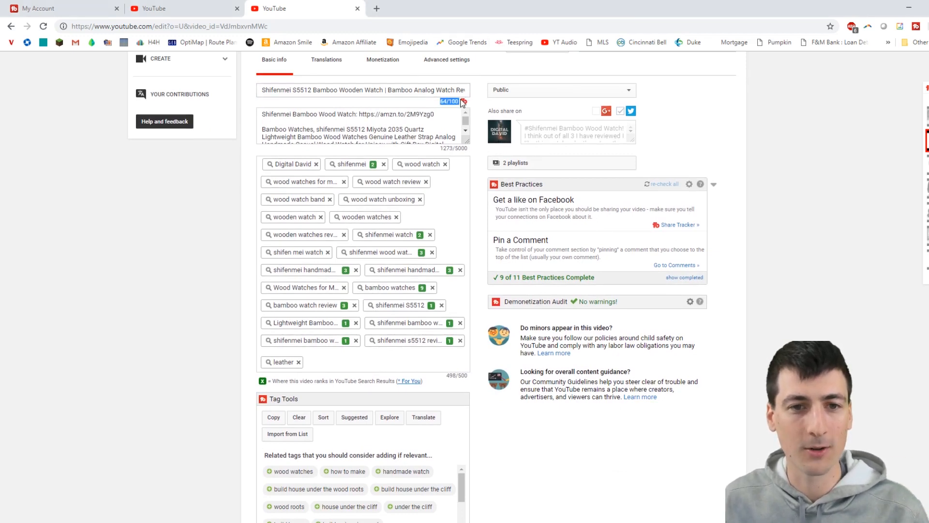
{"action": "scroll", "scroll_direction": "down", "scroll_amount": 3}
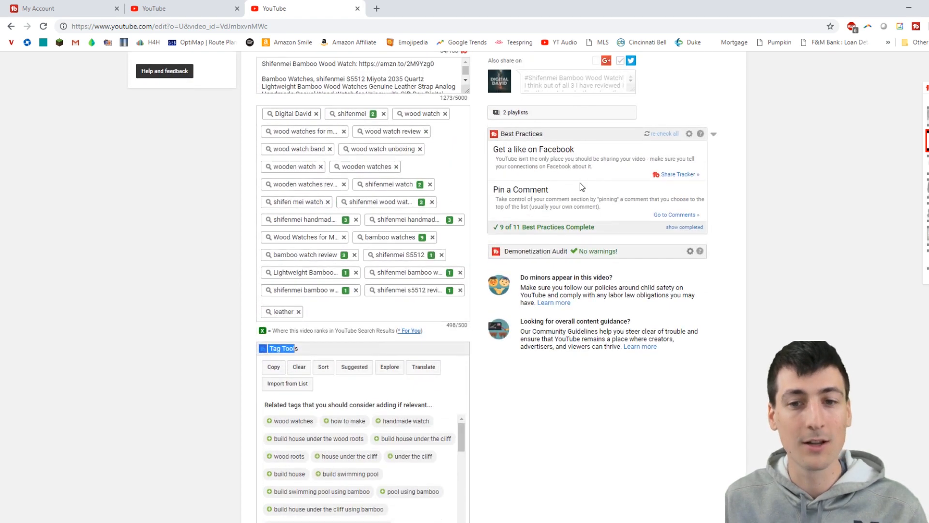
{"action": "mouse_move", "coordinate": [623, 153]}
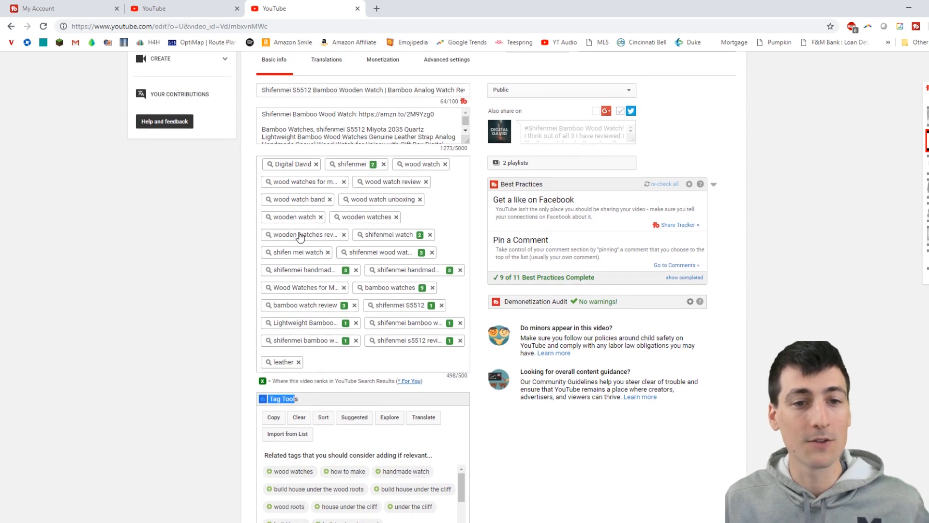
{"action": "scroll", "scroll_direction": "down", "scroll_amount": 3}
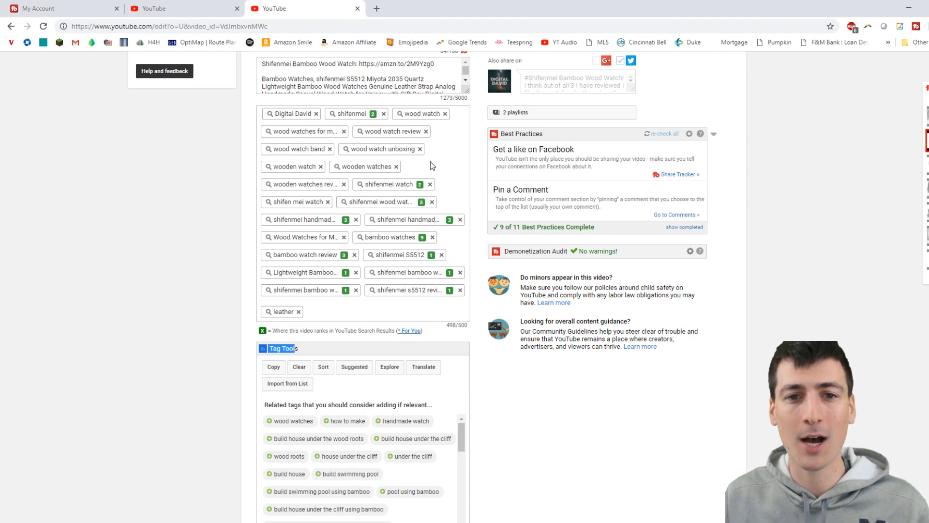
{"action": "mouse_move", "coordinate": [387, 114]}
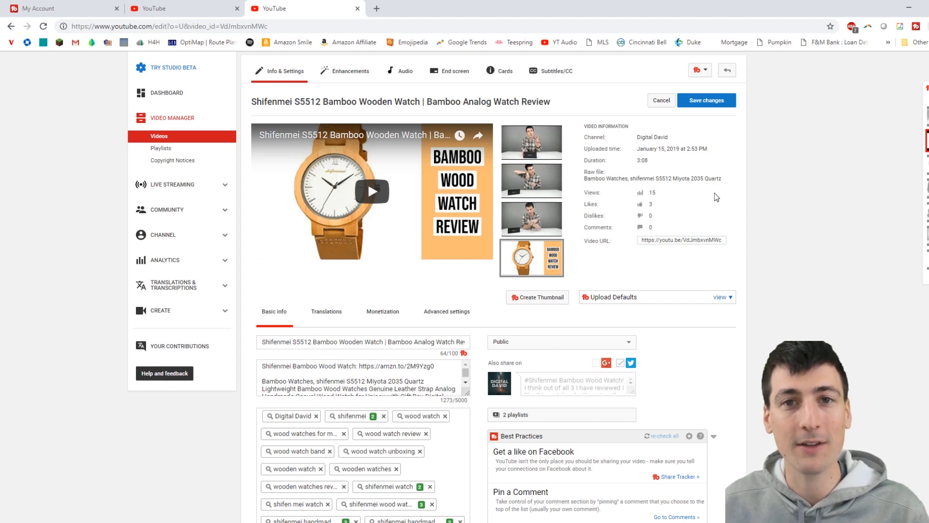
{"action": "scroll", "scroll_direction": "down", "scroll_amount": 3}
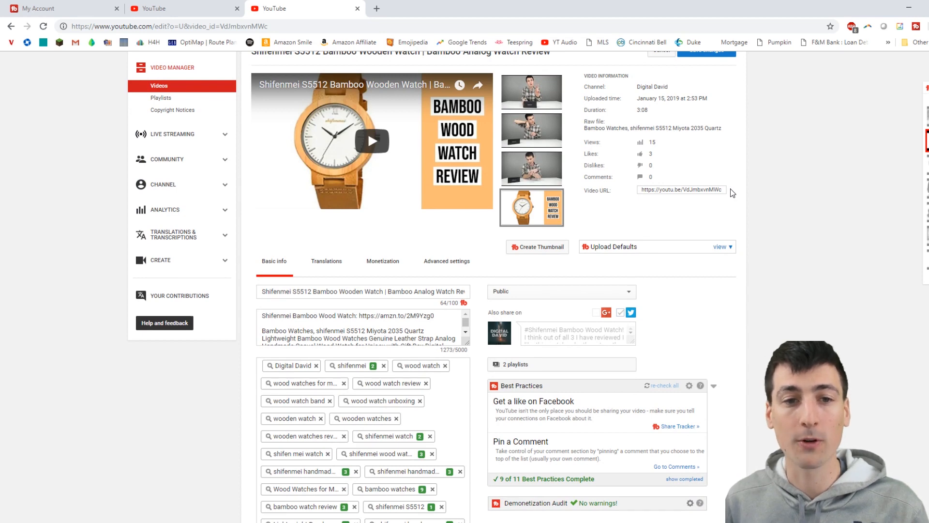
{"action": "scroll", "scroll_direction": "down", "scroll_amount": 3}
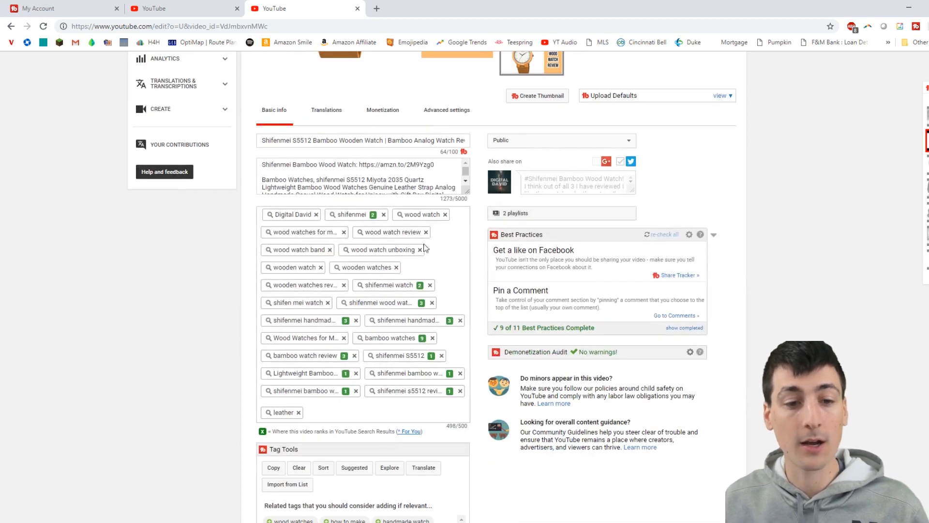
{"action": "scroll", "scroll_direction": "down", "scroll_amount": 3}
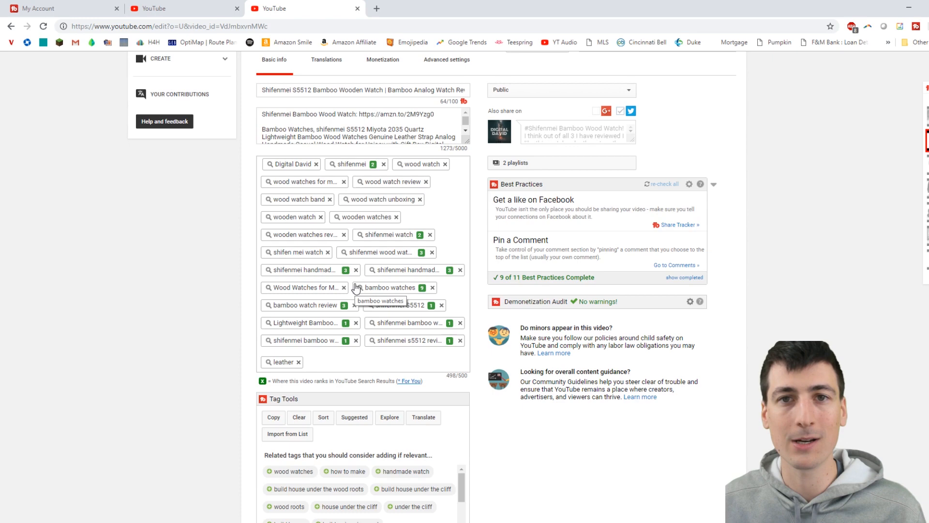
{"action": "scroll", "scroll_direction": "down", "scroll_amount": 3}
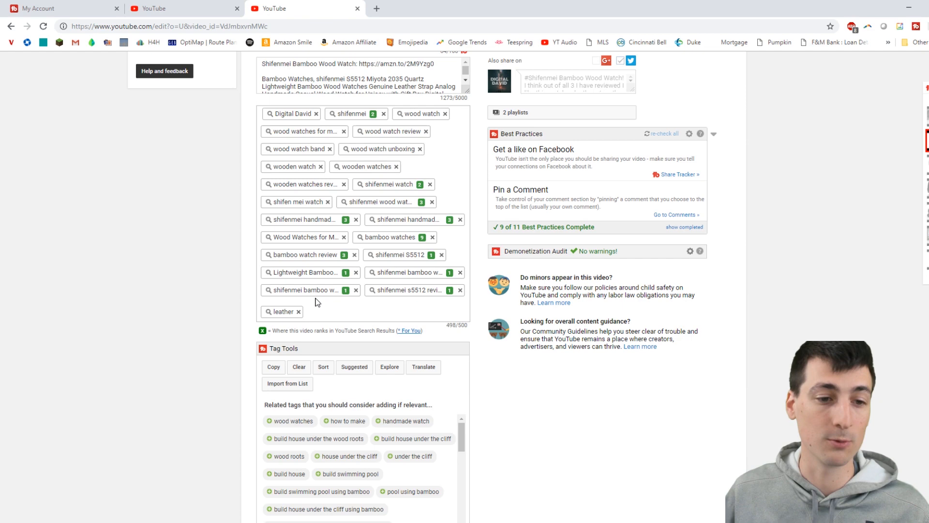
{"action": "scroll", "scroll_direction": "down", "scroll_amount": 3}
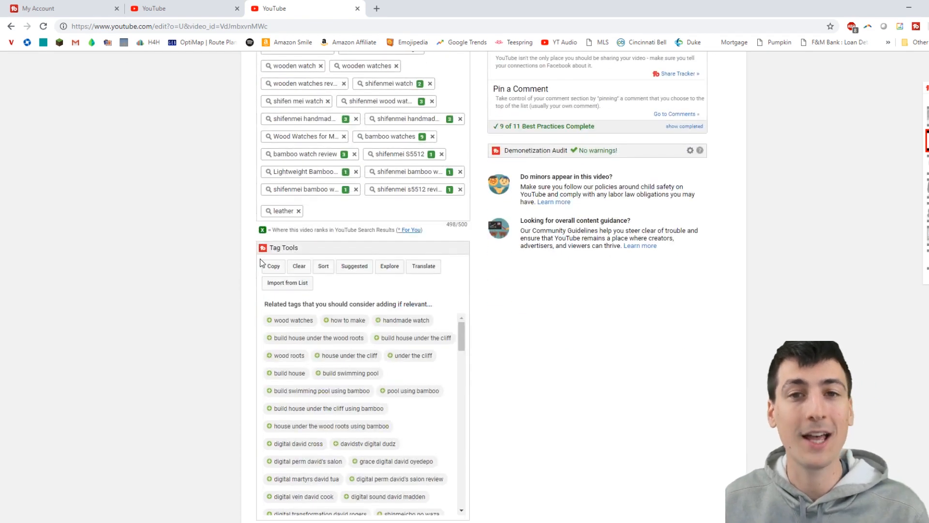
{"action": "scroll", "scroll_direction": "down", "scroll_amount": 3}
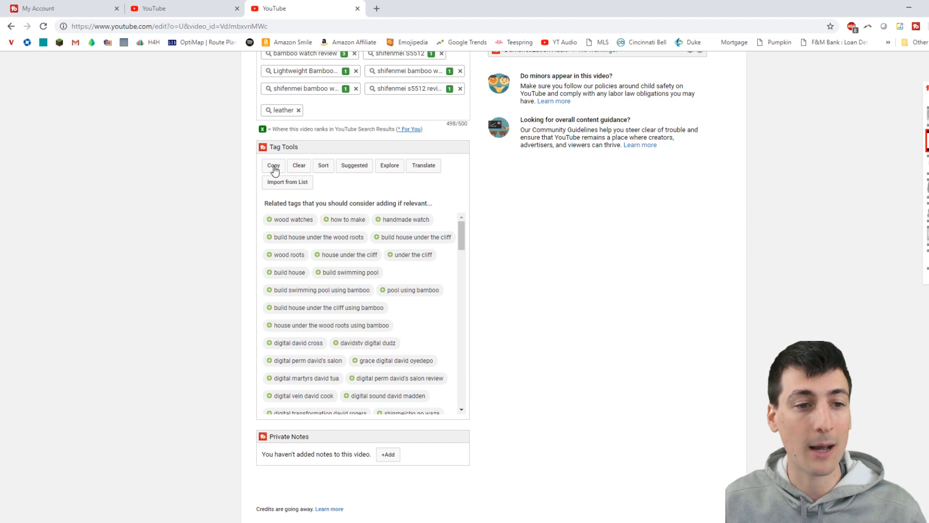
{"action": "left_click", "coordinate": [273, 166]}
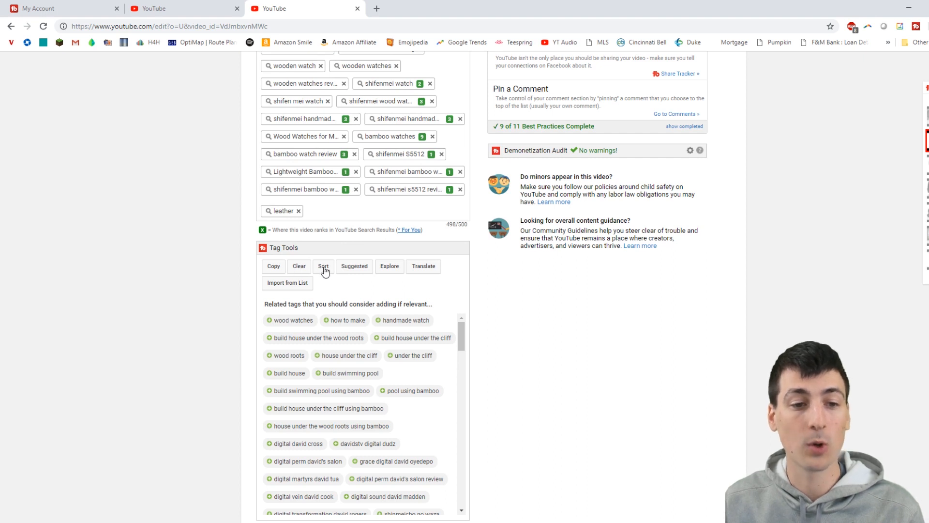
- Remove duplicate tags, auto-sort them by search rank, and apply the new order
{"action": "left_click", "coordinate": [322, 267]}
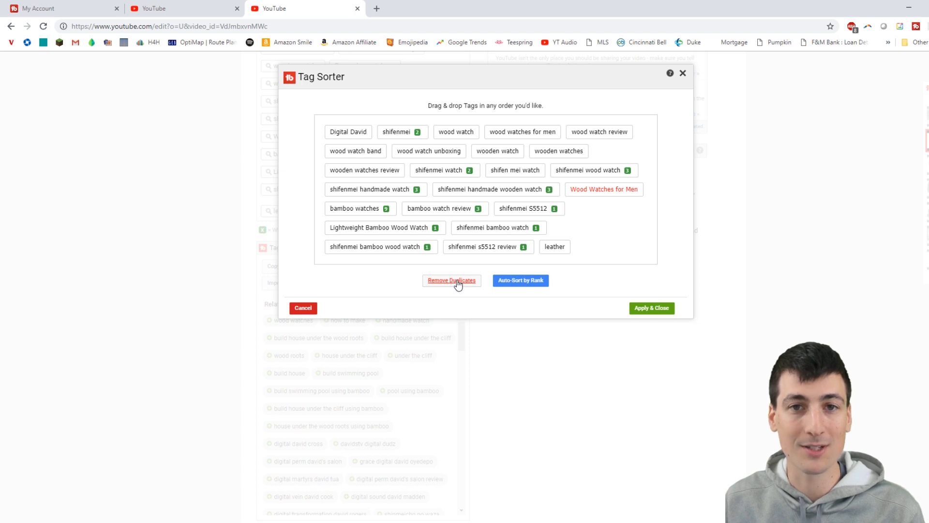
{"action": "left_click", "coordinate": [452, 280]}
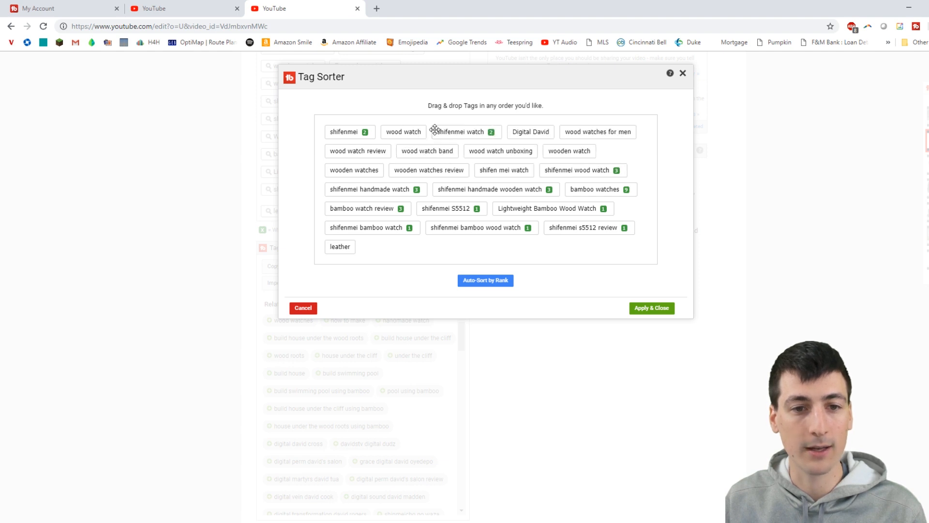
{"action": "left_click", "coordinate": [485, 279]}
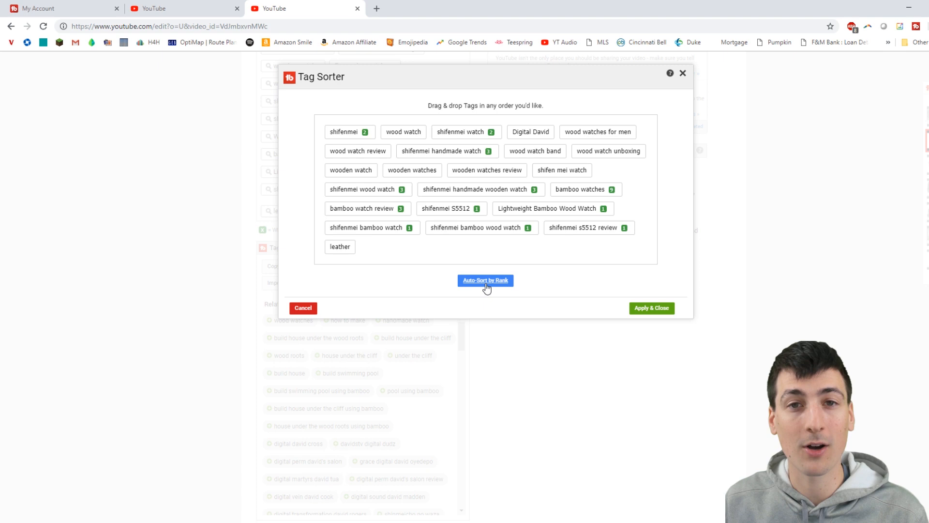
{"action": "left_click", "coordinate": [485, 280]}
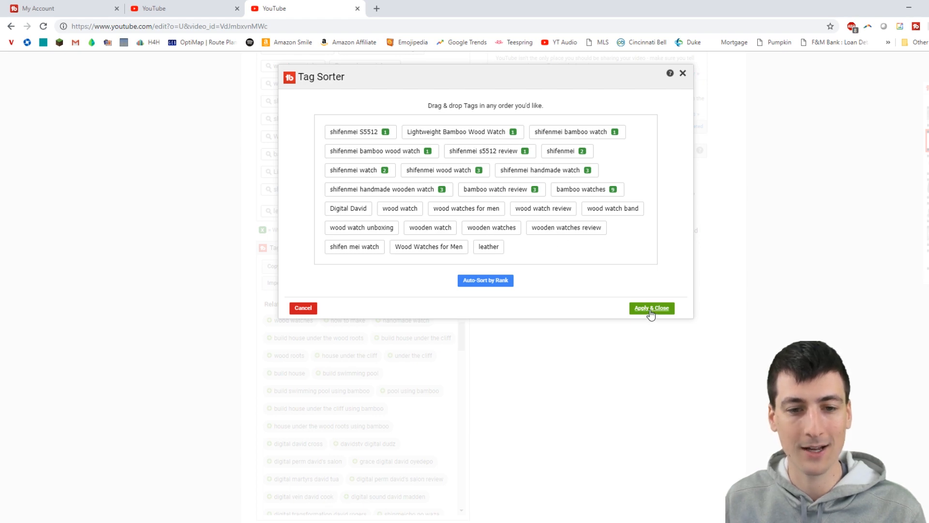
{"action": "left_click", "coordinate": [651, 308]}
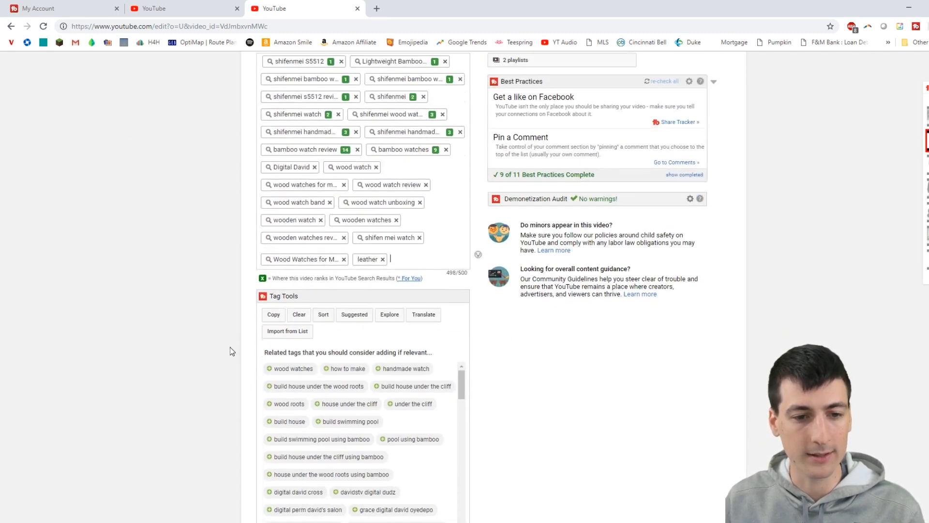
- Add the suggested tag wood watches, close the suggestions, and start the Keyword Explorer
{"action": "left_click", "coordinate": [354, 314]}
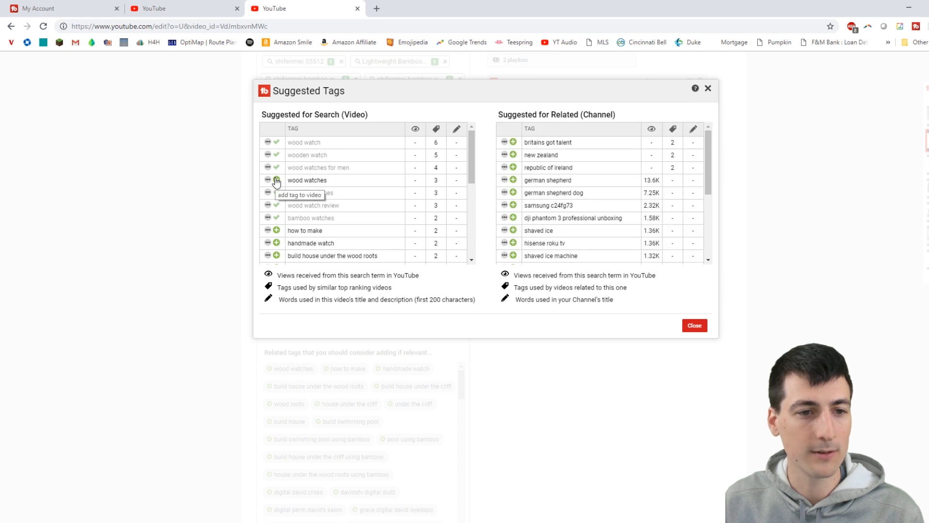
{"action": "left_click", "coordinate": [275, 180]}
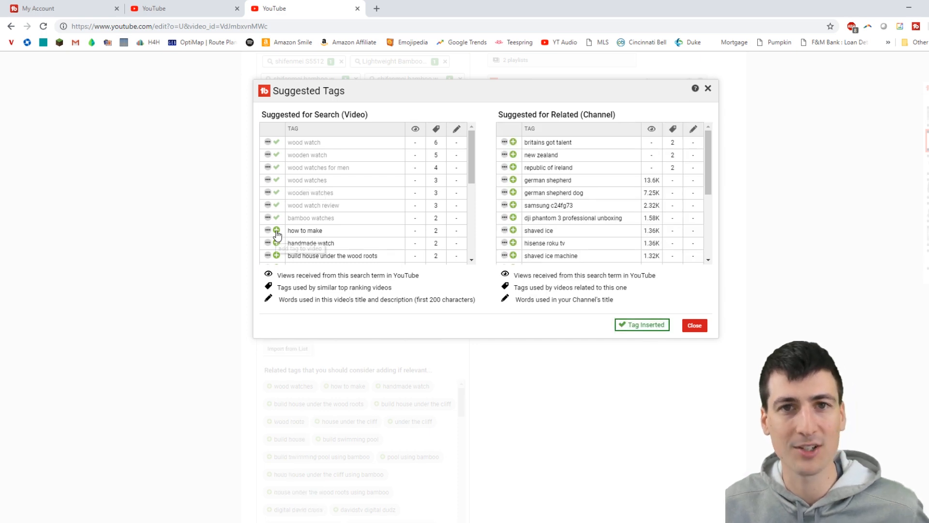
{"action": "left_click", "coordinate": [276, 231]}
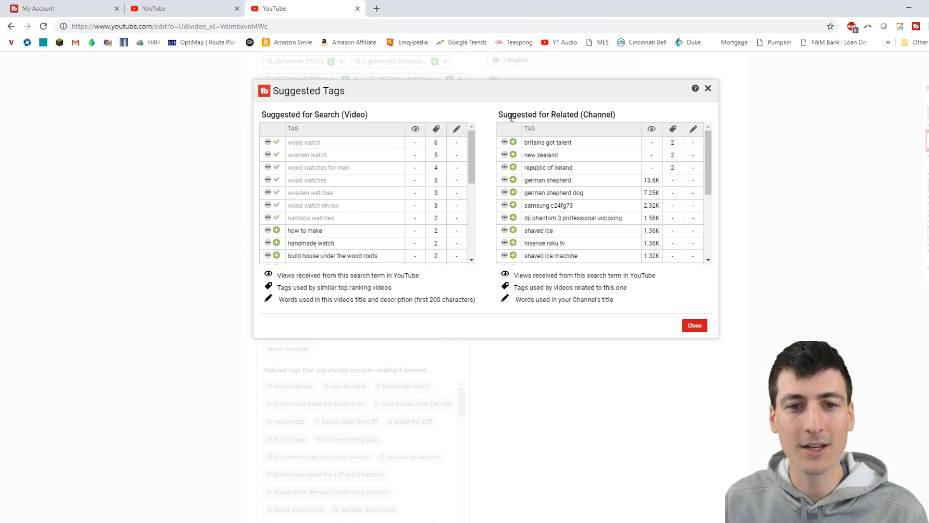
{"action": "double_click", "coordinate": [556, 114]}
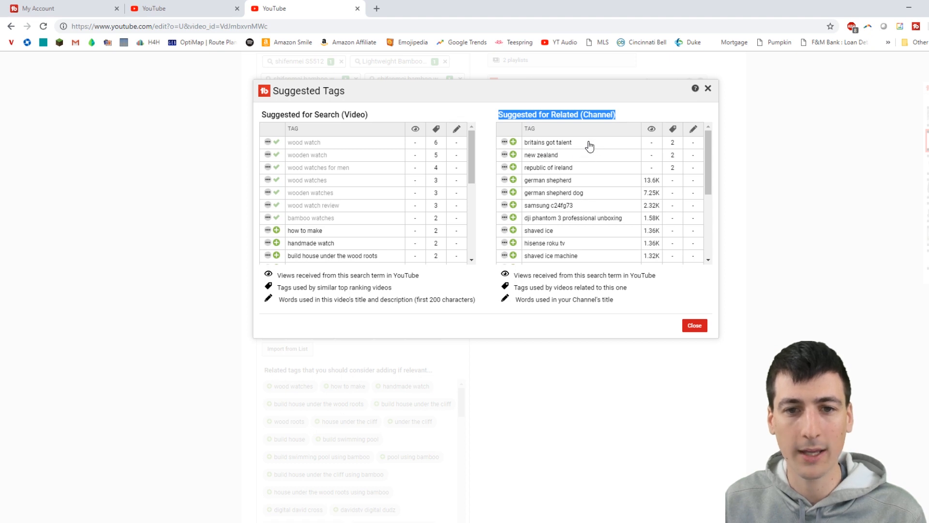
{"action": "mouse_move", "coordinate": [524, 146]}
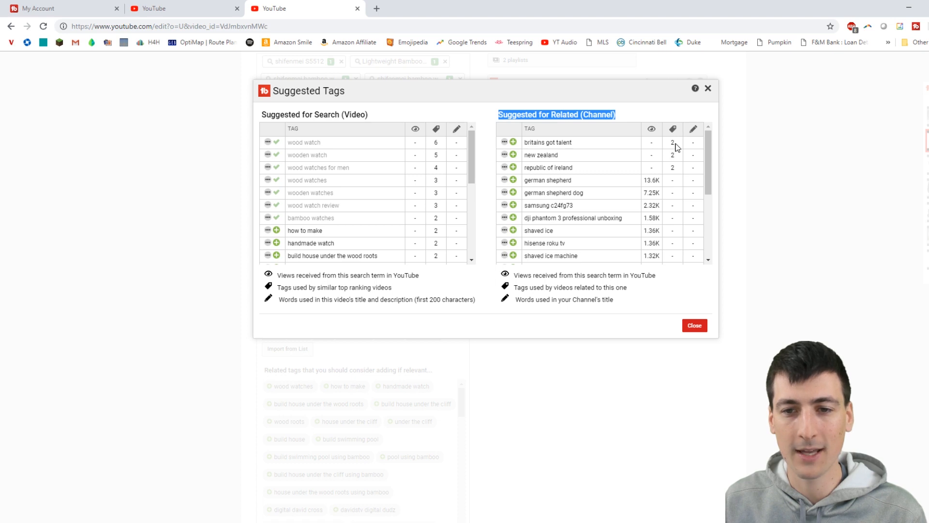
{"action": "mouse_move", "coordinate": [673, 129]}
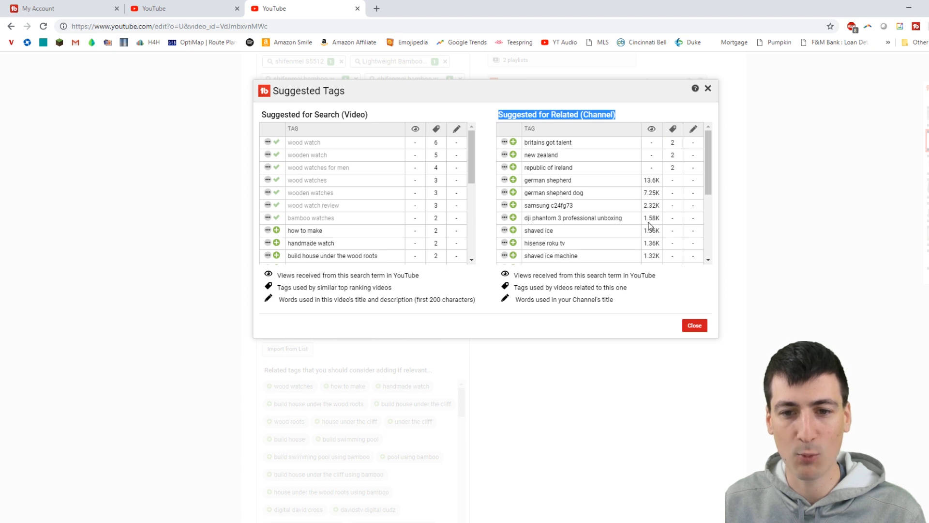
{"action": "mouse_move", "coordinate": [566, 144]}
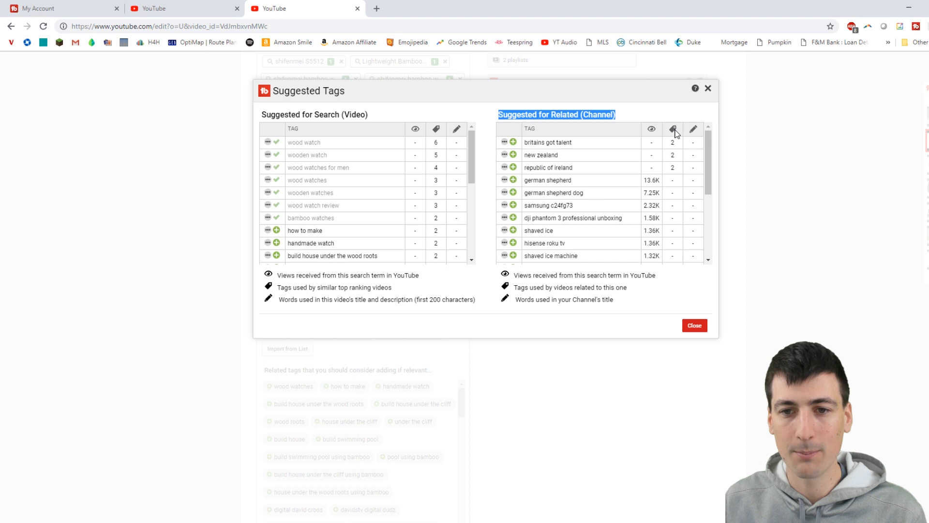
{"action": "mouse_move", "coordinate": [672, 128]}
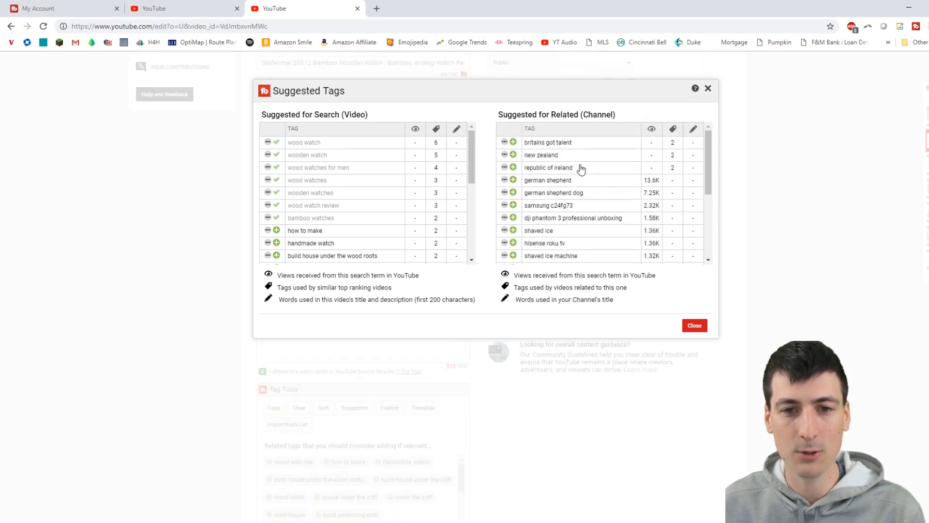
{"action": "left_click", "coordinate": [694, 325]}
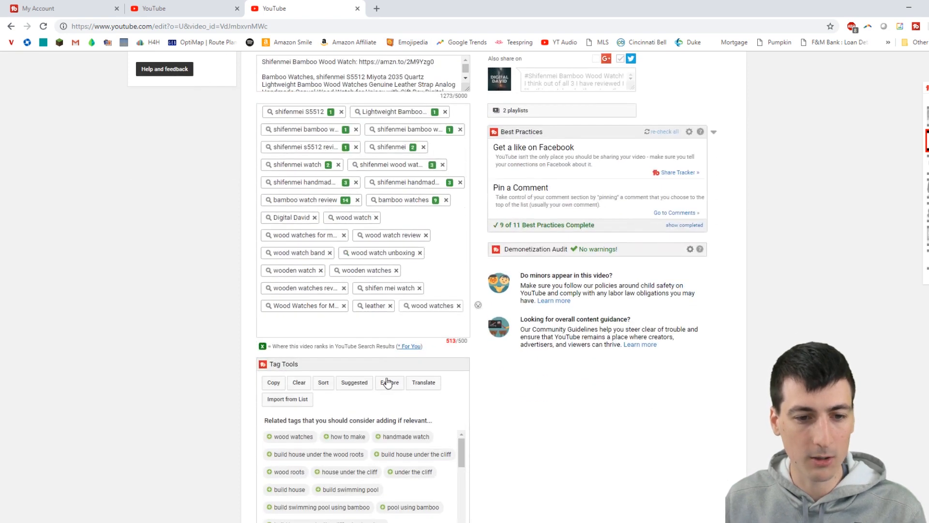
{"action": "left_click", "coordinate": [389, 382]}
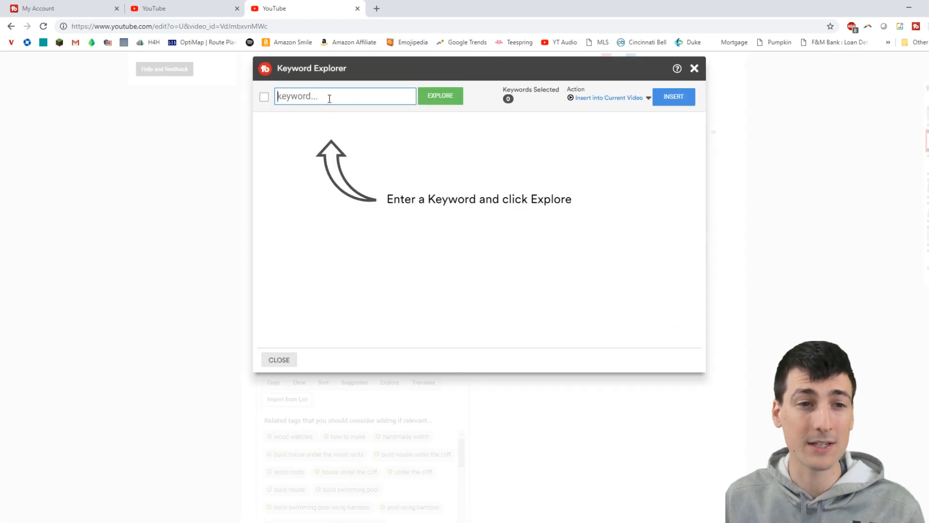
- Explore the keyword mens watch (Poor, 15/100) and view the Optimization Strength explanation
{"action": "type", "text": "mens watch"}
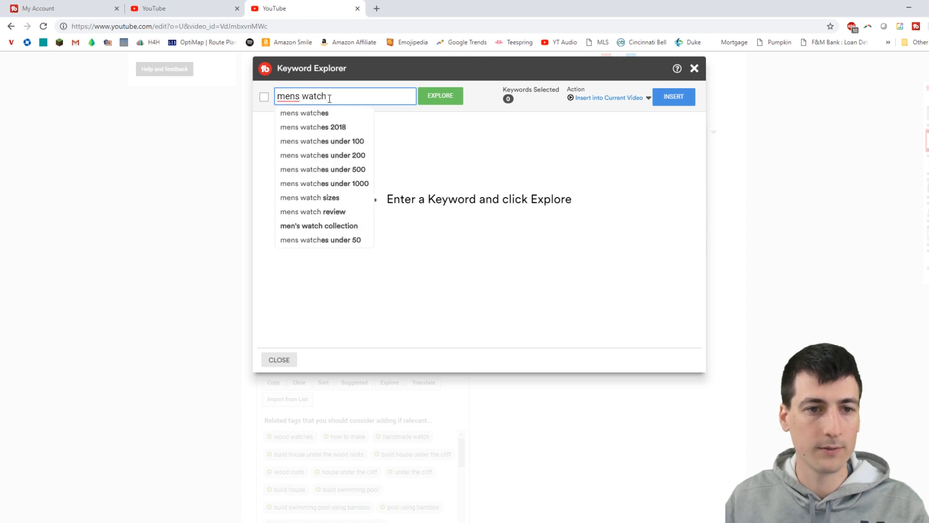
{"action": "left_click", "coordinate": [440, 96]}
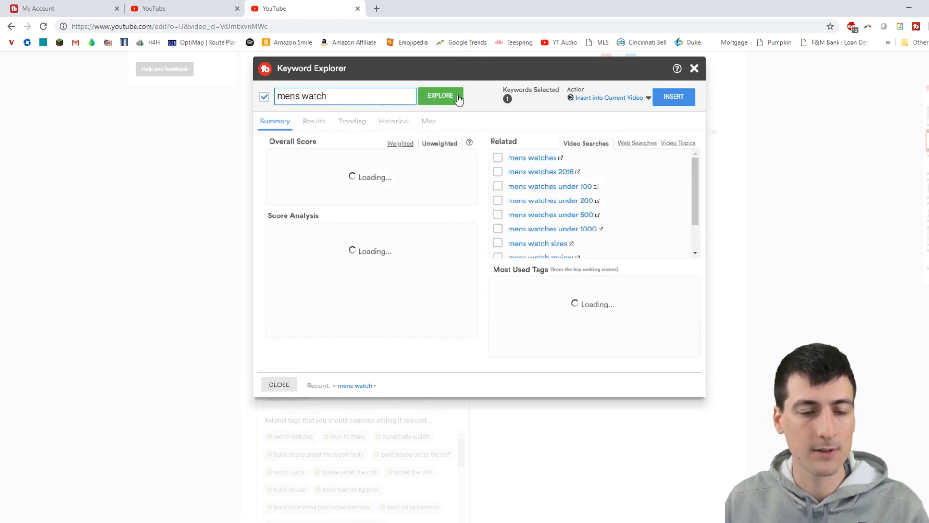
{"action": "left_click", "coordinate": [439, 96]}
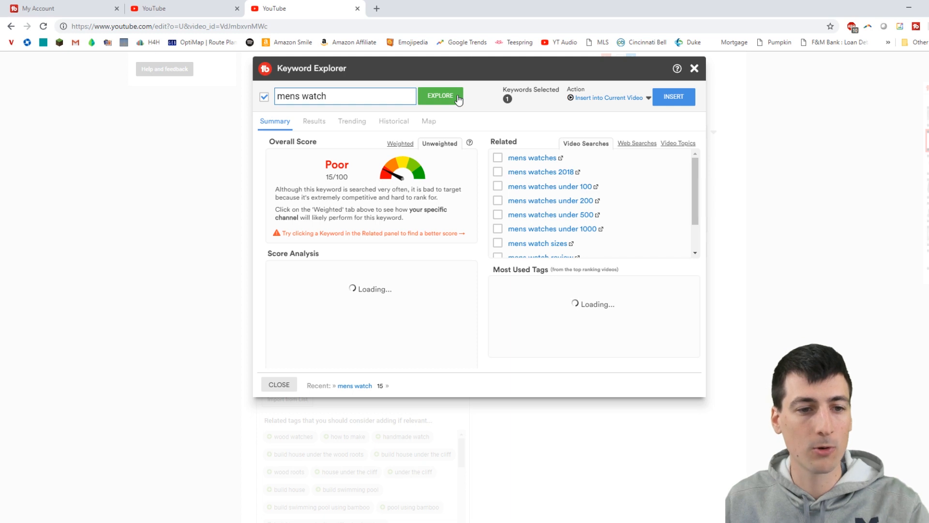
{"action": "left_click", "coordinate": [439, 96]}
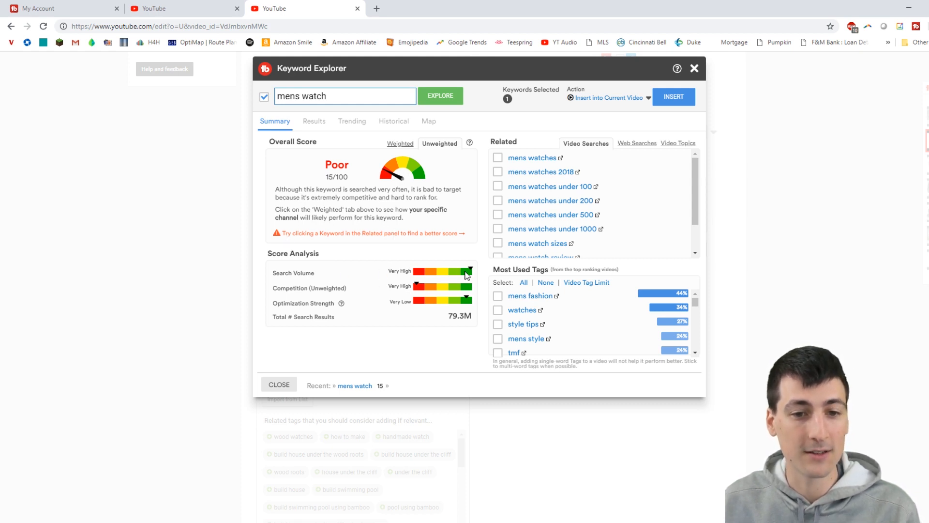
{"action": "mouse_move", "coordinate": [406, 308]}
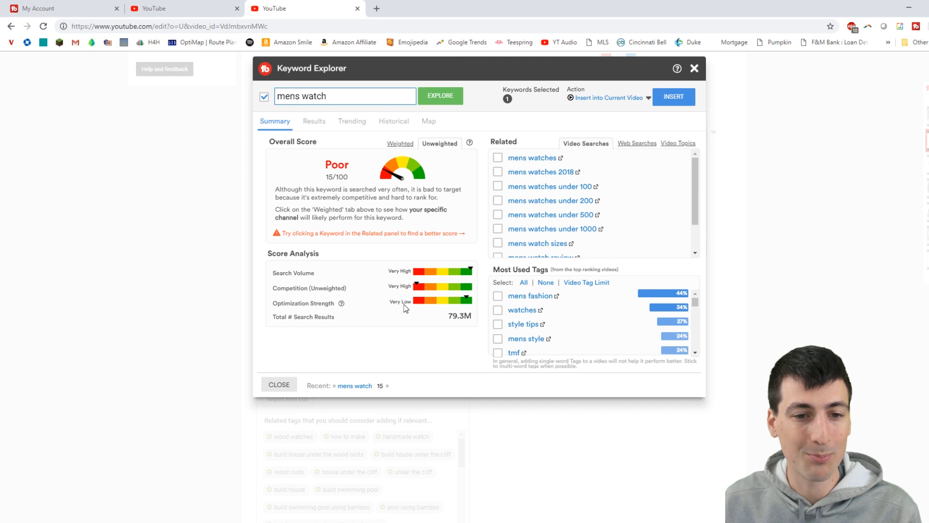
{"action": "mouse_move", "coordinate": [419, 294]}
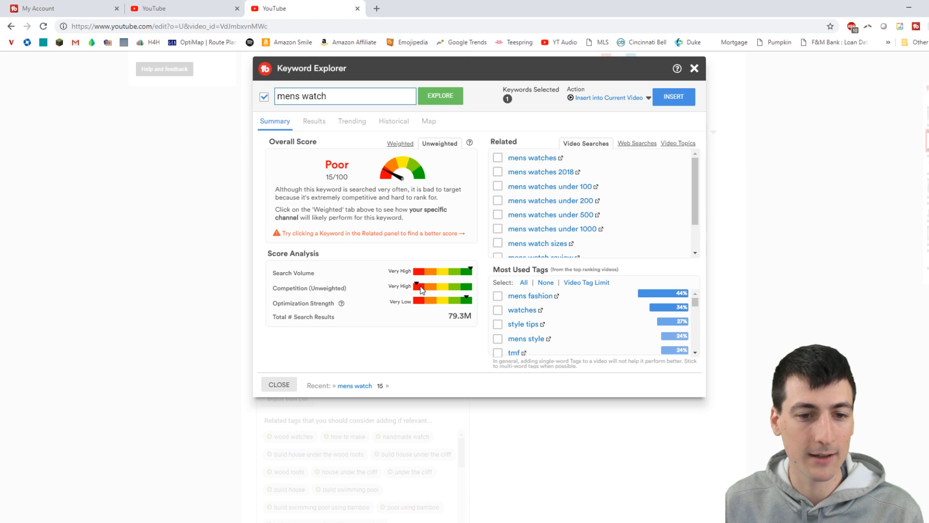
{"action": "mouse_move", "coordinate": [406, 299]}
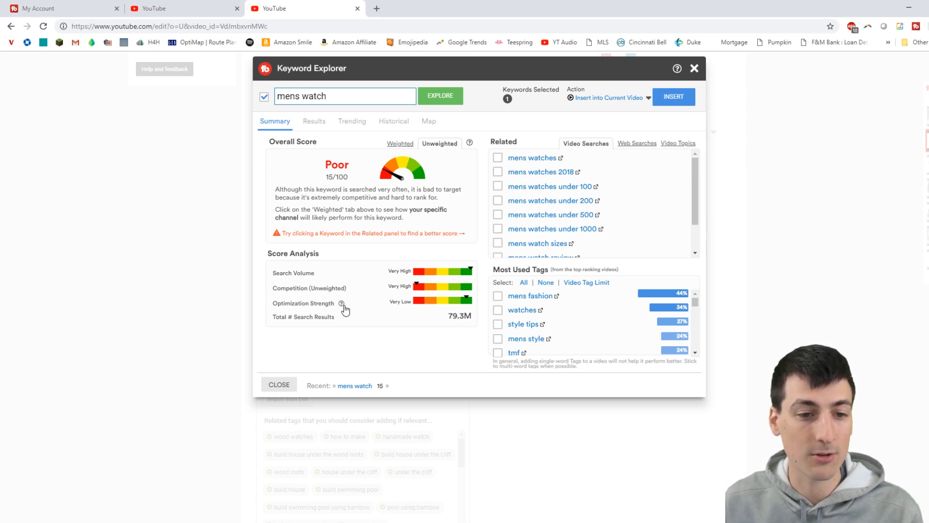
{"action": "left_click", "coordinate": [342, 303]}
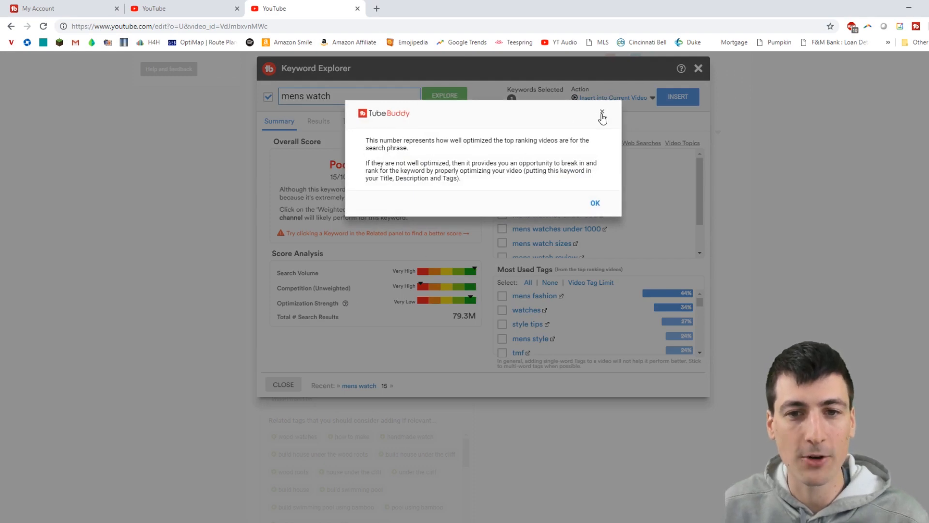
{"action": "left_click", "coordinate": [604, 114]}
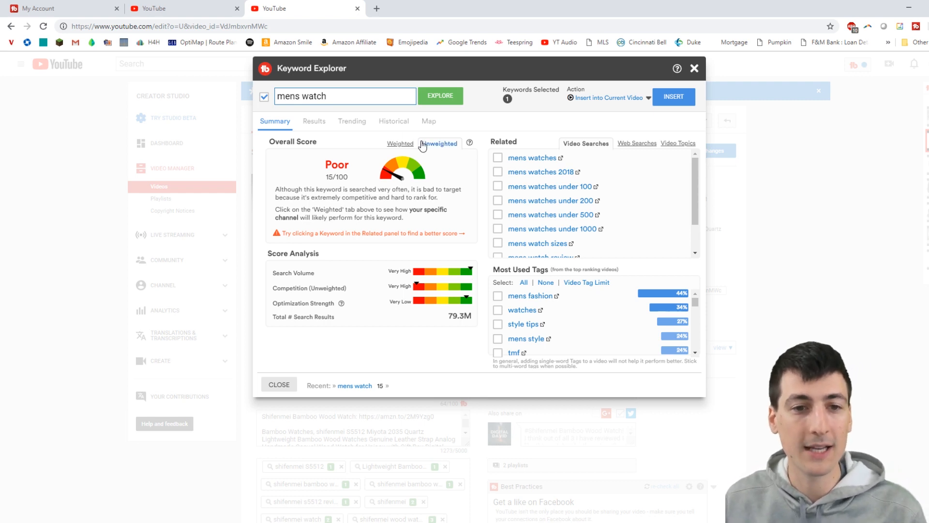
- Select related keyword mens watches, then view its Web Searches and Video Topics lists
{"action": "left_click", "coordinate": [400, 144]}
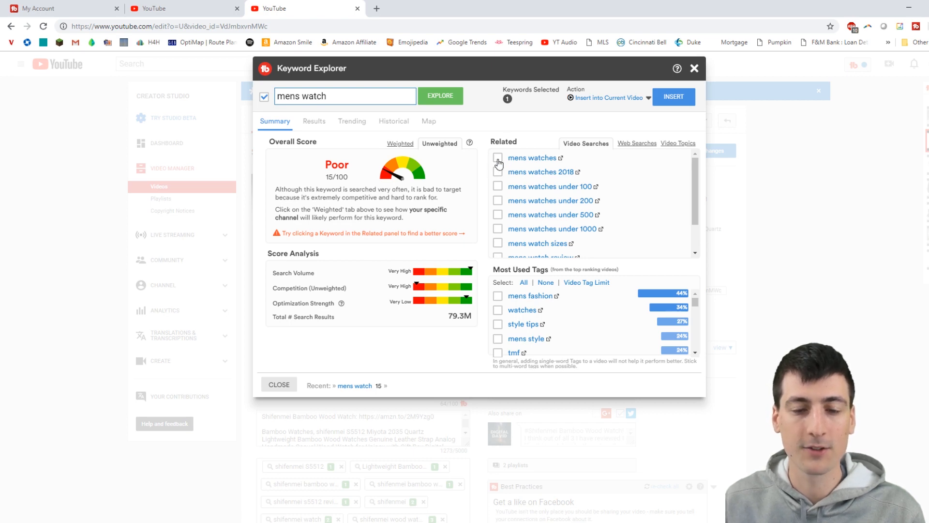
{"action": "left_click", "coordinate": [497, 158]}
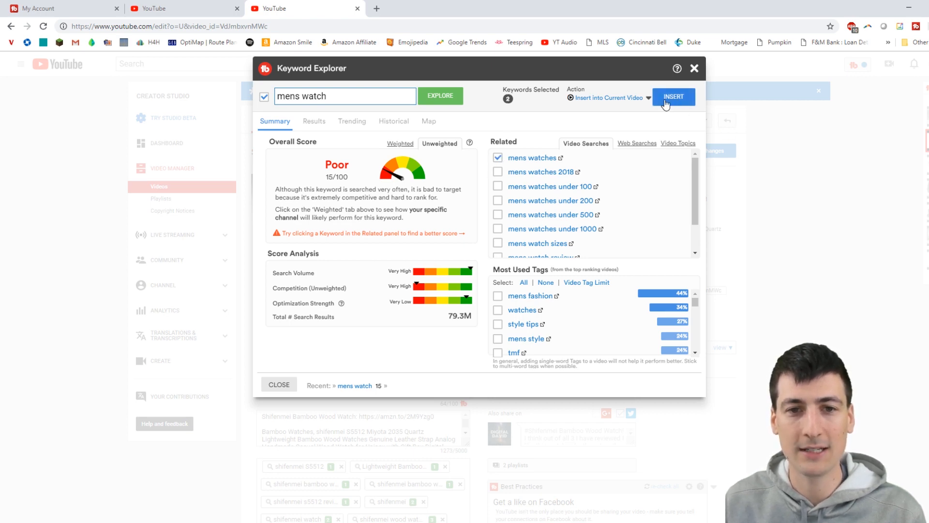
{"action": "left_click", "coordinate": [638, 143]}
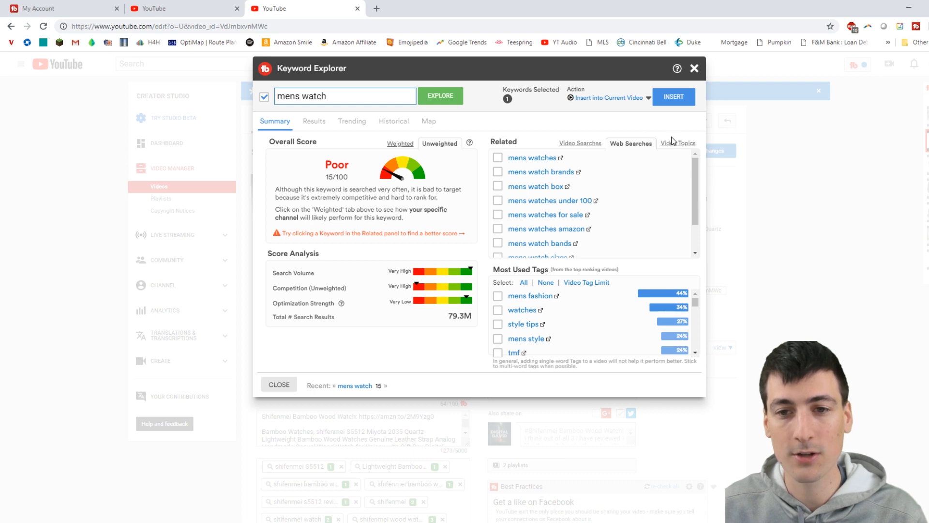
{"action": "left_click", "coordinate": [671, 143]}
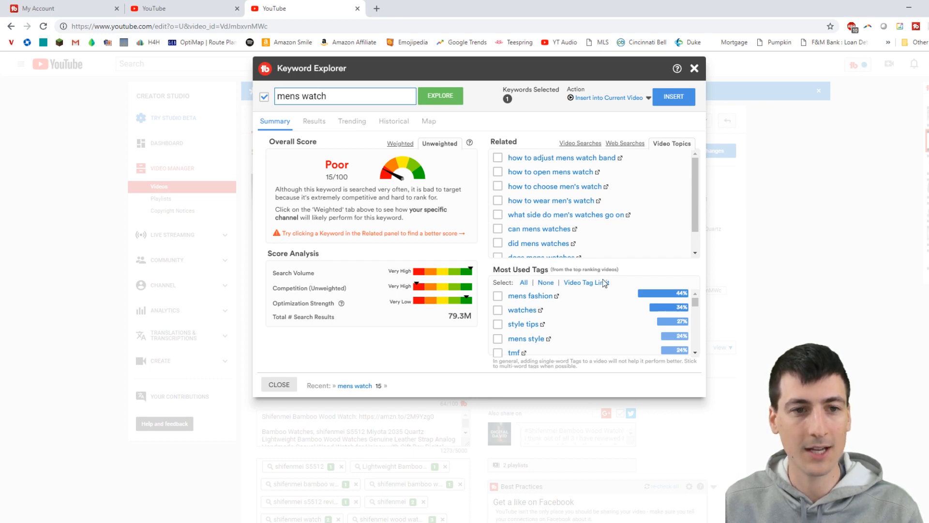
{"action": "mouse_move", "coordinate": [452, 207]}
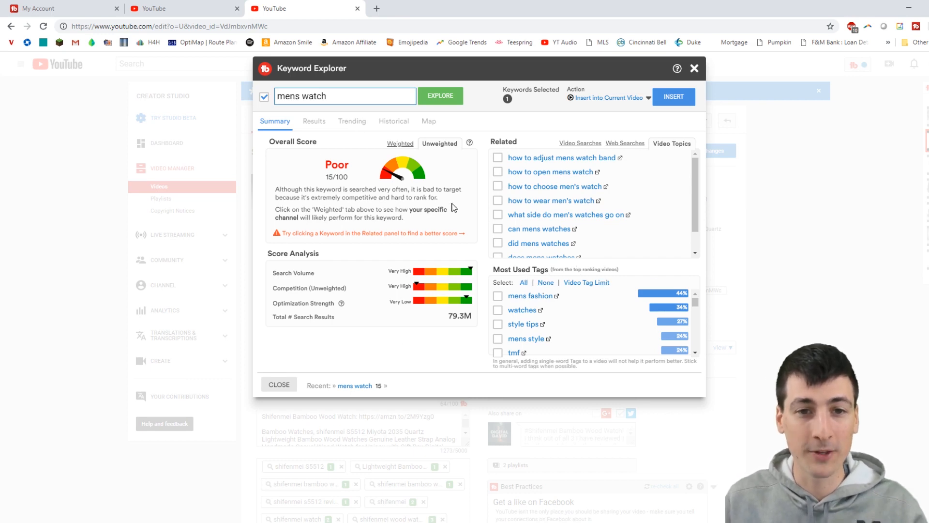
{"action": "mouse_move", "coordinate": [338, 77]}
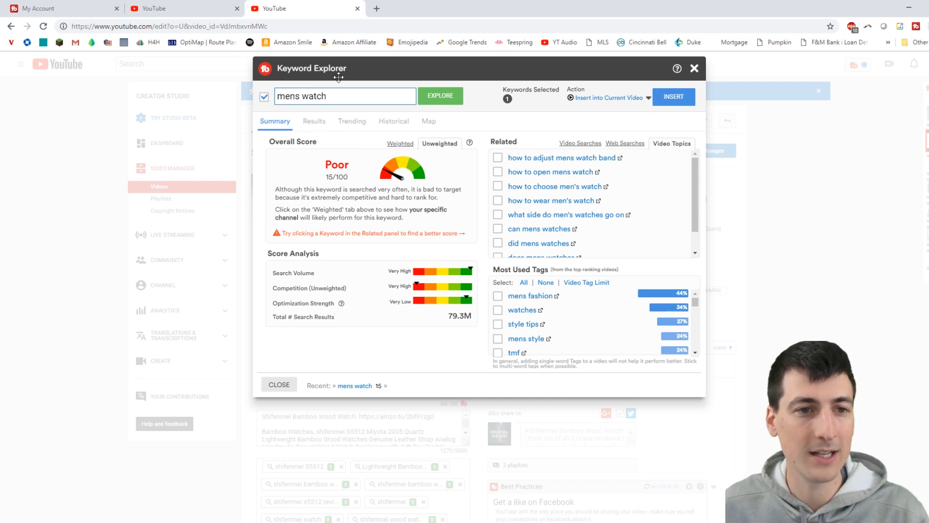
- Review the Results, Trending and Historical views for mens watch, ending on the world Map
{"action": "left_click", "coordinate": [313, 123]}
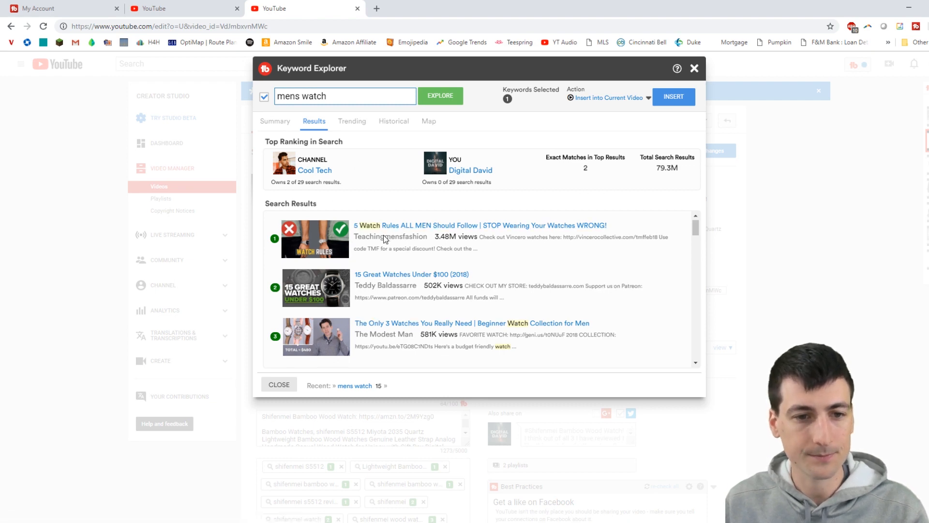
{"action": "left_click", "coordinate": [352, 121]}
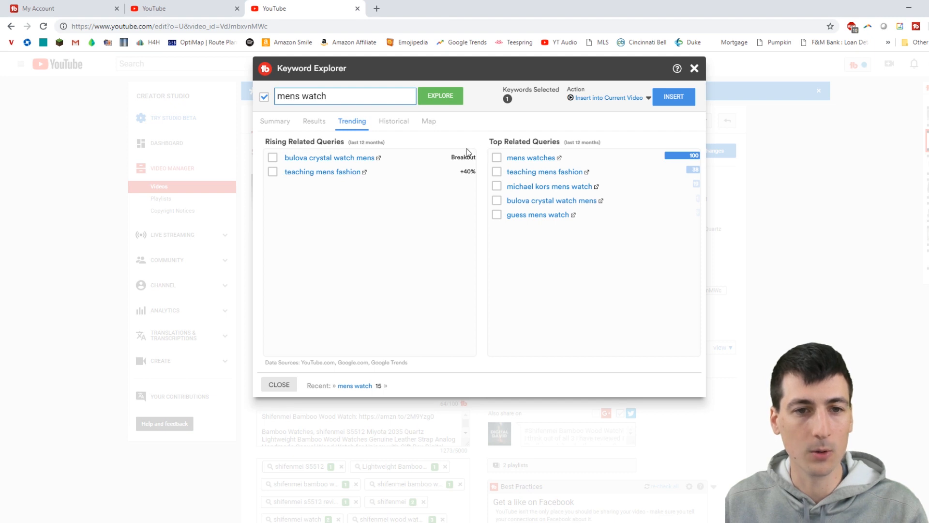
{"action": "left_click", "coordinate": [394, 122]}
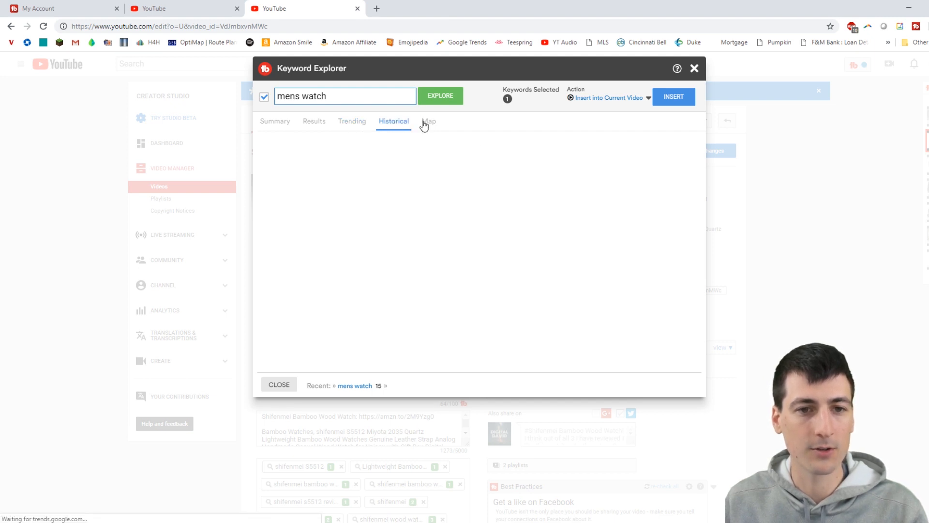
{"action": "left_click", "coordinate": [393, 123]}
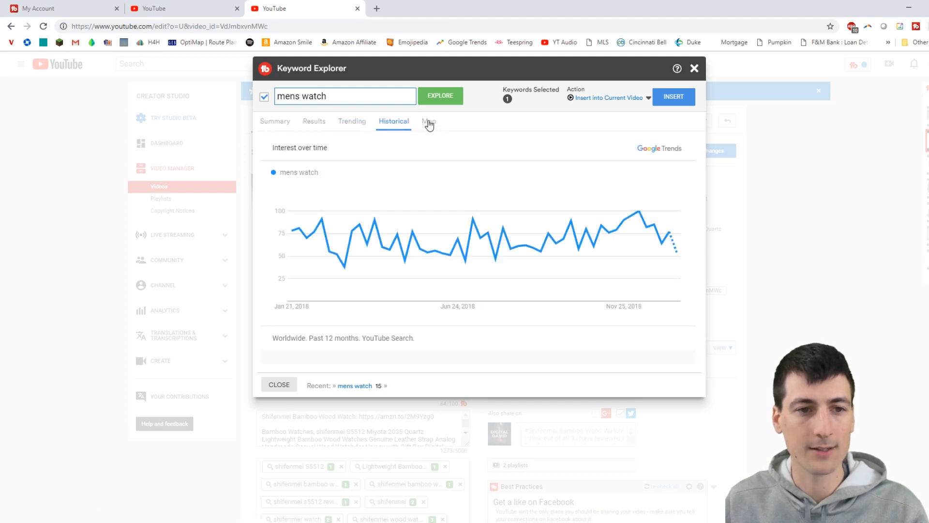
{"action": "left_click", "coordinate": [429, 121]}
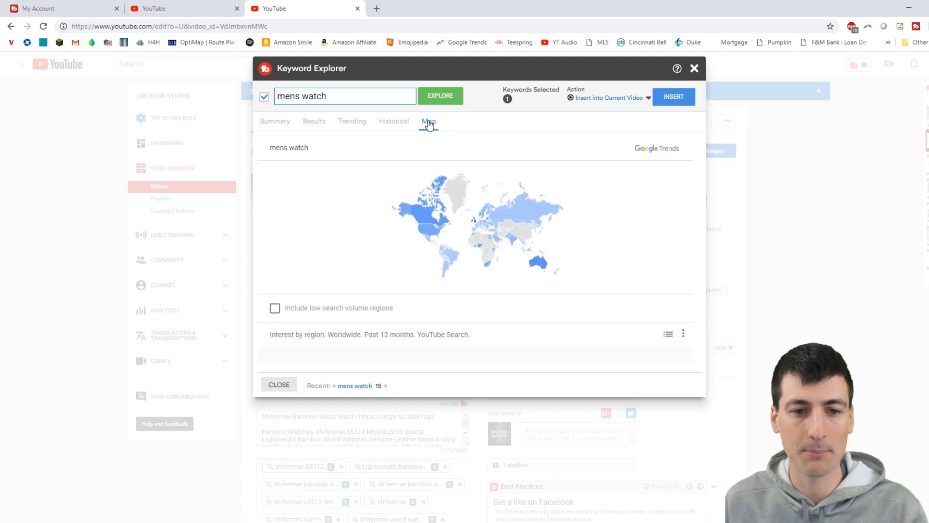
{"action": "mouse_move", "coordinate": [504, 222]}
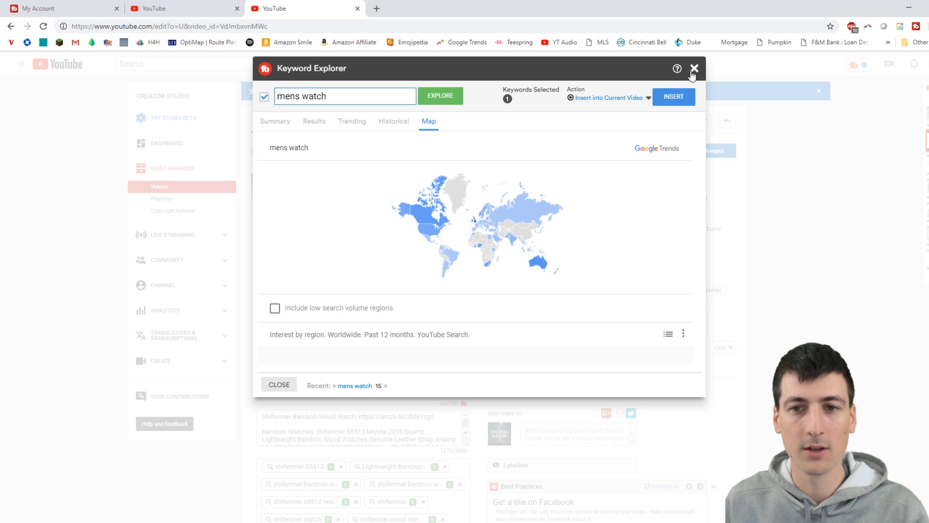
- Close the Keyword Explorer and scroll back down to the Tag Tools and related suggestions
{"action": "left_click", "coordinate": [695, 69]}
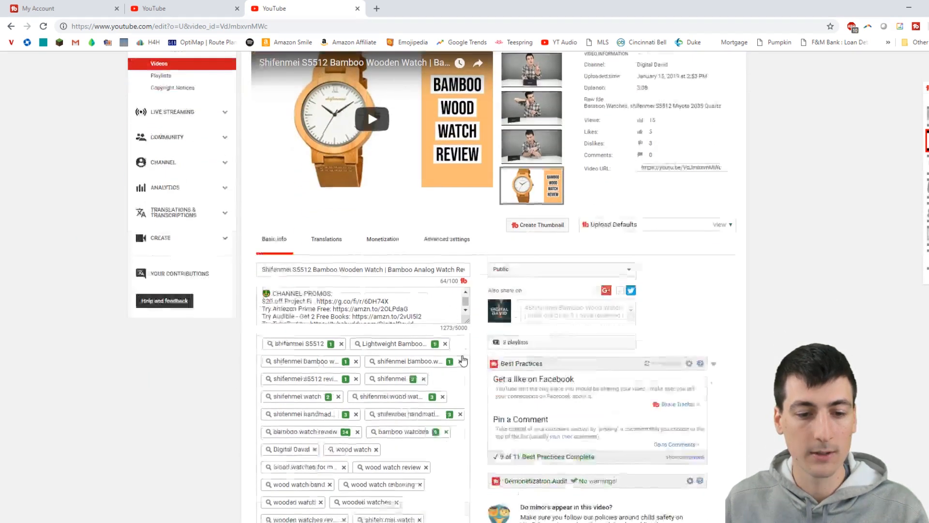
{"action": "scroll", "scroll_direction": "down", "scroll_amount": 3}
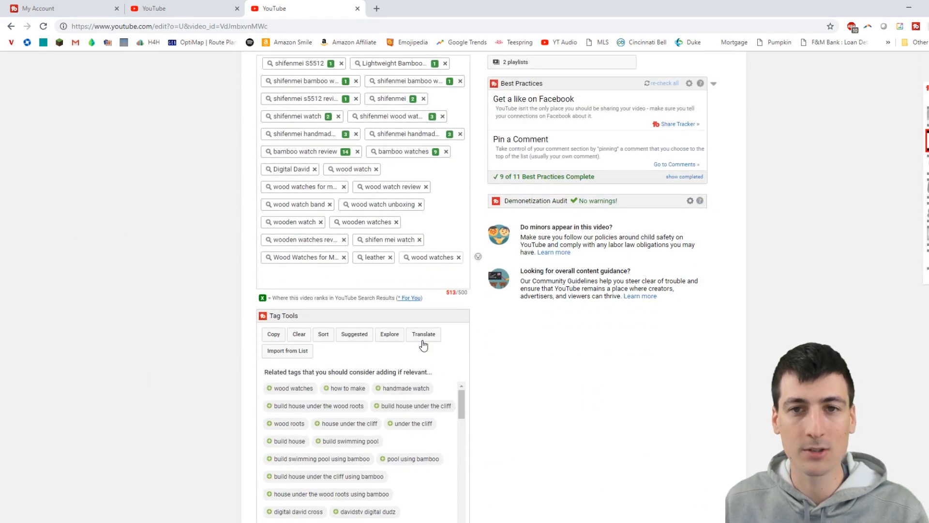
{"action": "mouse_move", "coordinate": [391, 357]}
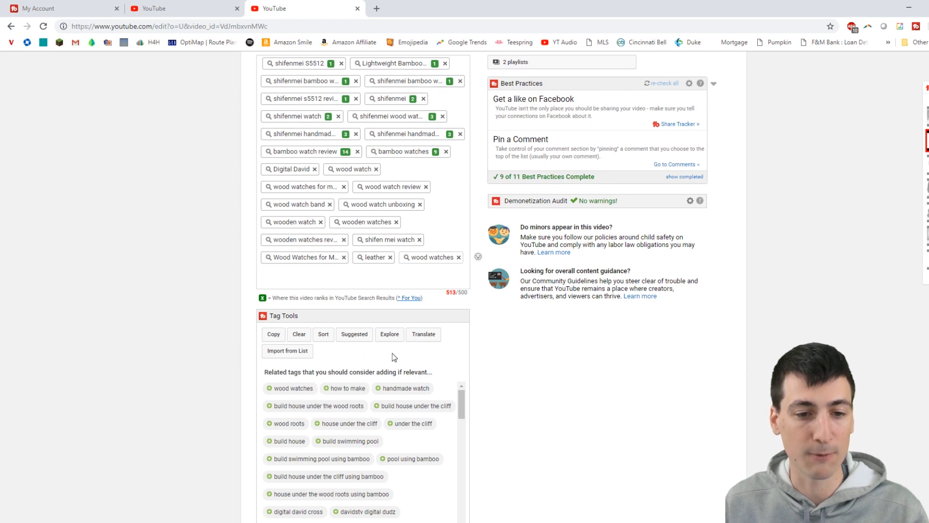
{"action": "mouse_move", "coordinate": [286, 359]}
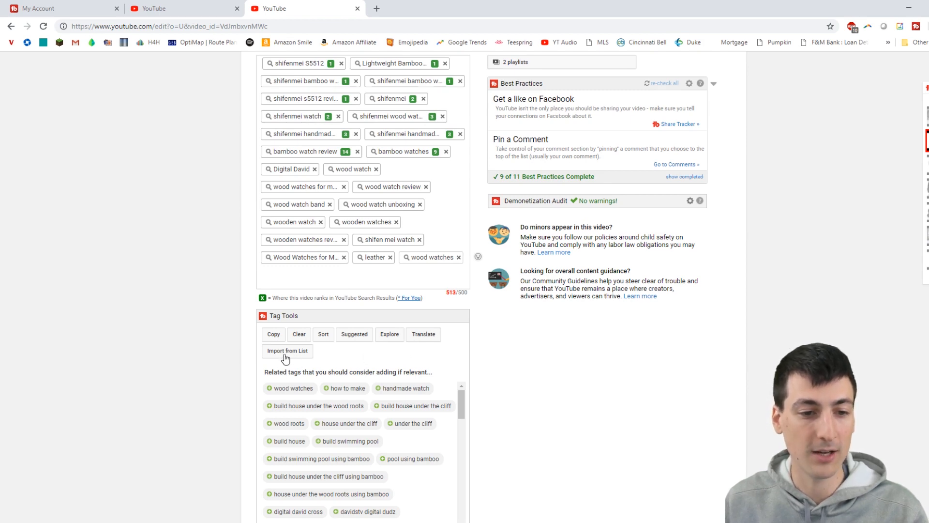
{"action": "scroll", "scroll_direction": "down", "scroll_amount": 3}
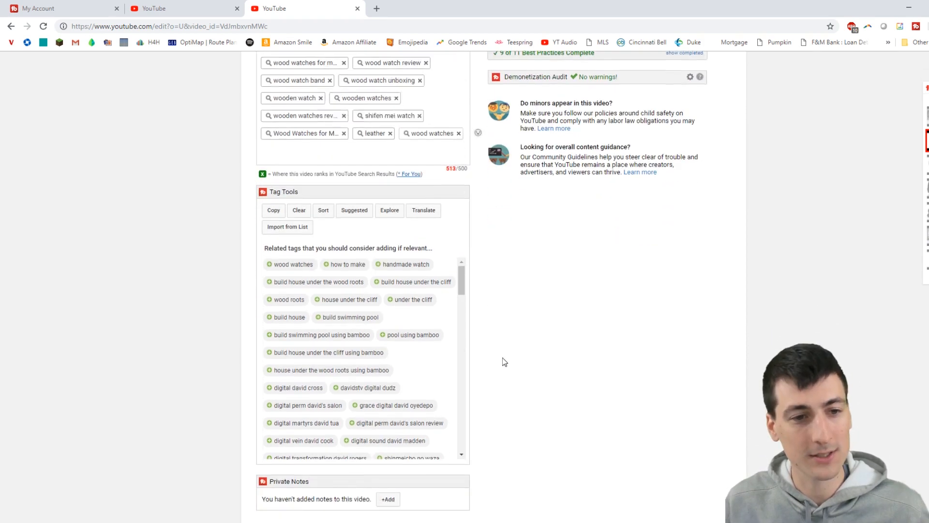